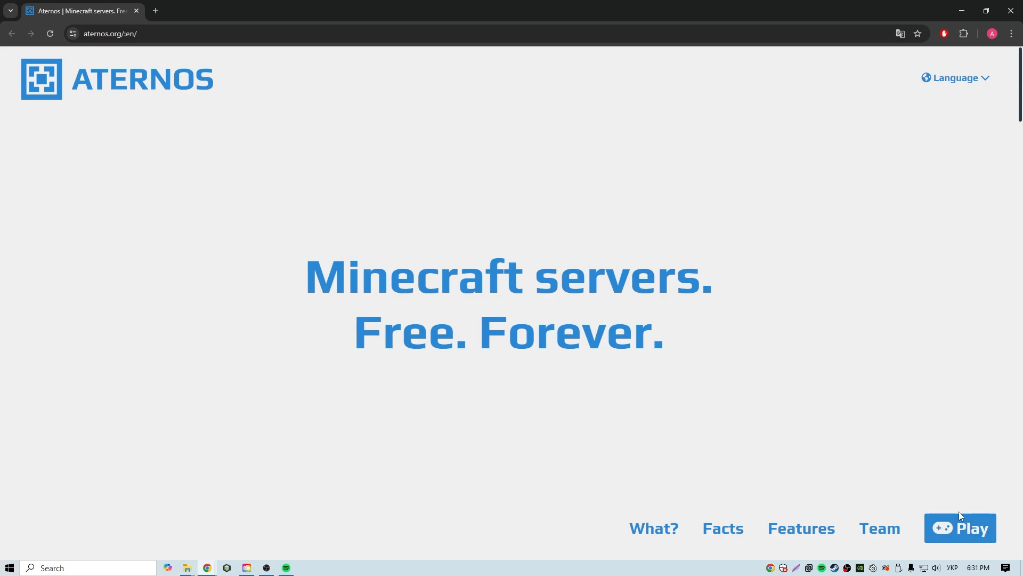
{"action": "mouse_move", "coordinate": [961, 526]}
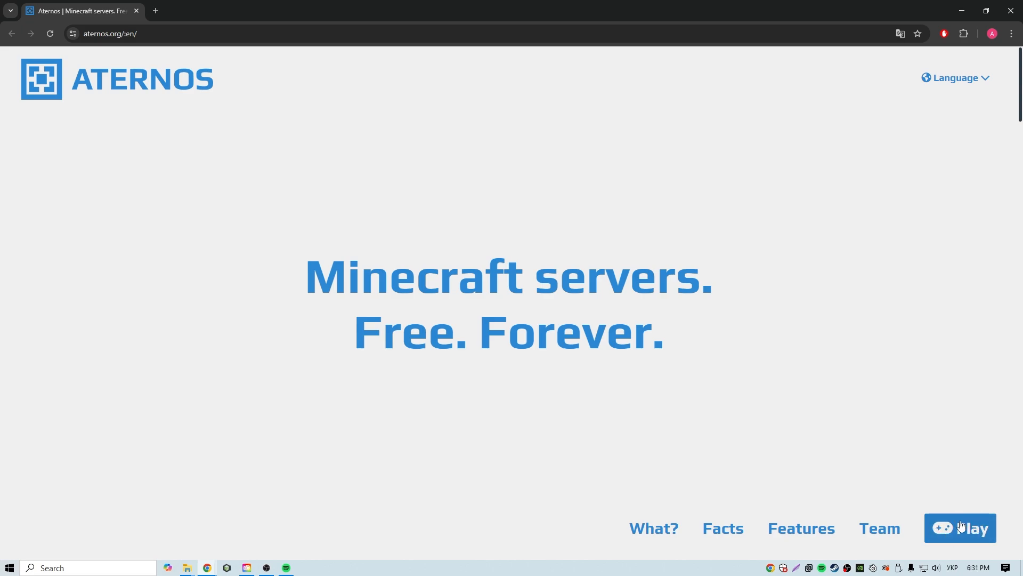
Step: Log in to the Aternos account and land on the Create a server page
{"action": "left_click", "coordinate": [960, 528]}
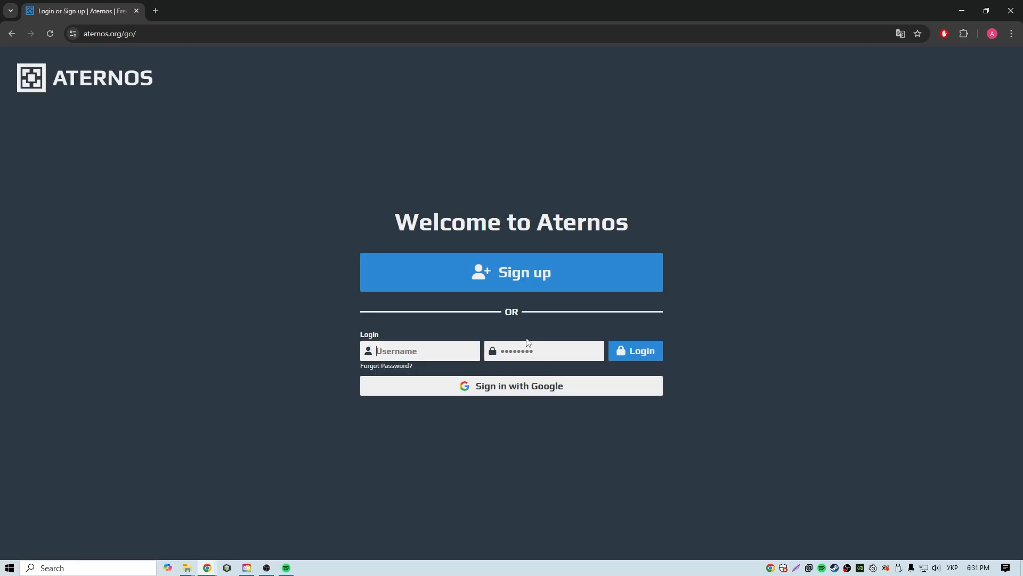
{"action": "mouse_move", "coordinate": [473, 208]}
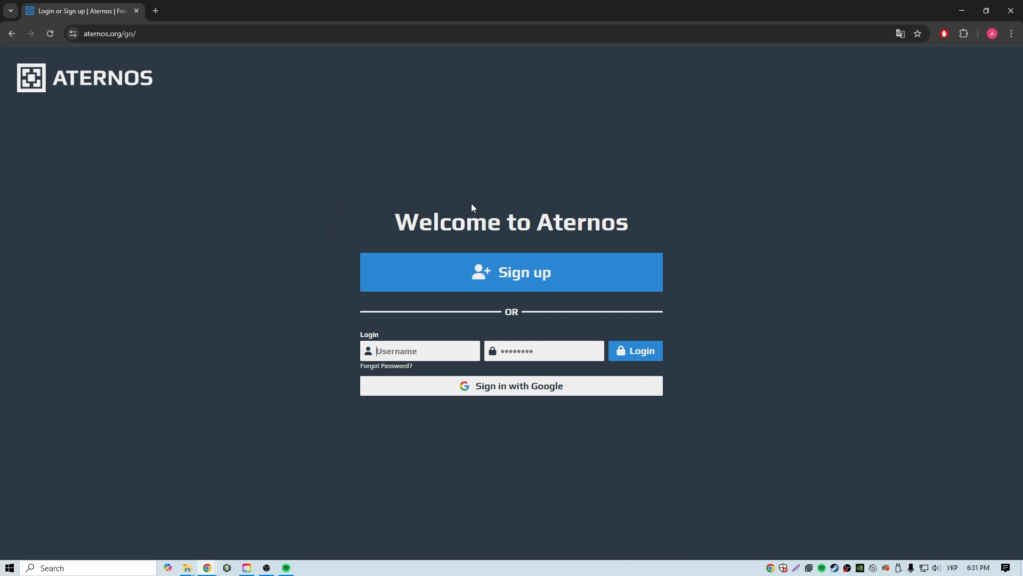
{"action": "left_click", "coordinate": [512, 271]}
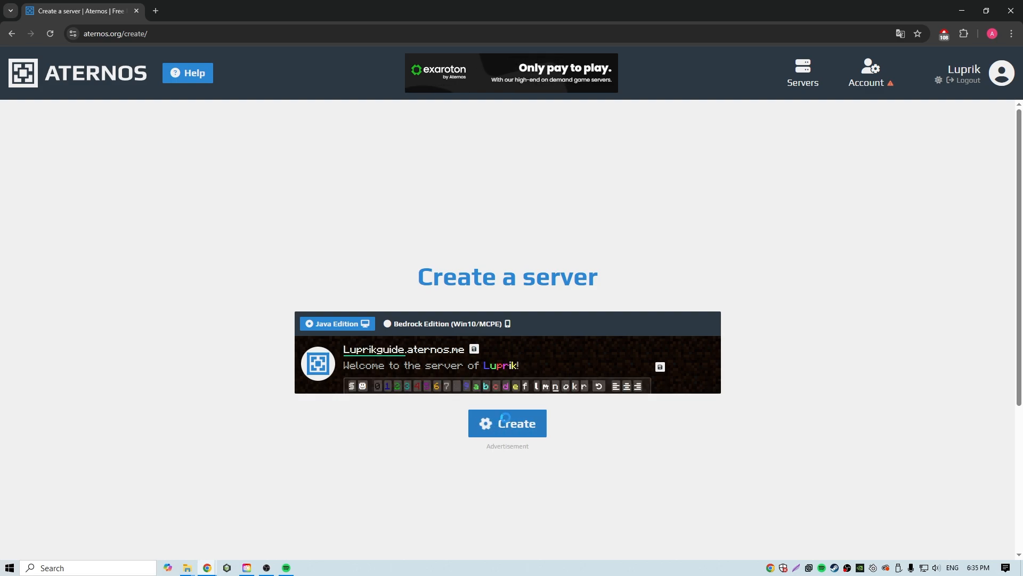
Step: Create the Java Edition Luprikguide server and view its offline dashboard (Vanilla, 1.21.5)
{"action": "left_click", "coordinate": [507, 423]}
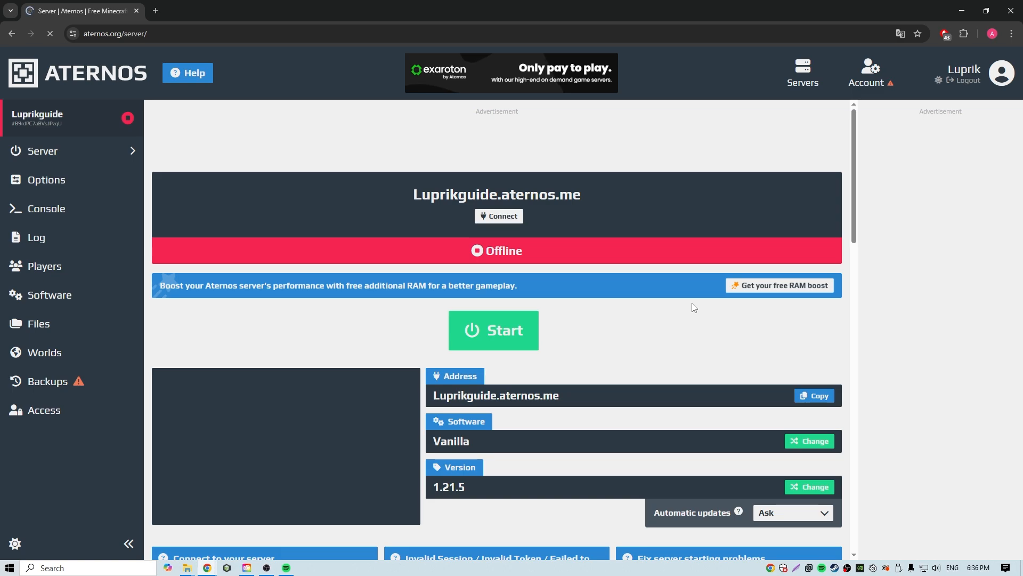
{"action": "mouse_move", "coordinate": [712, 123]}
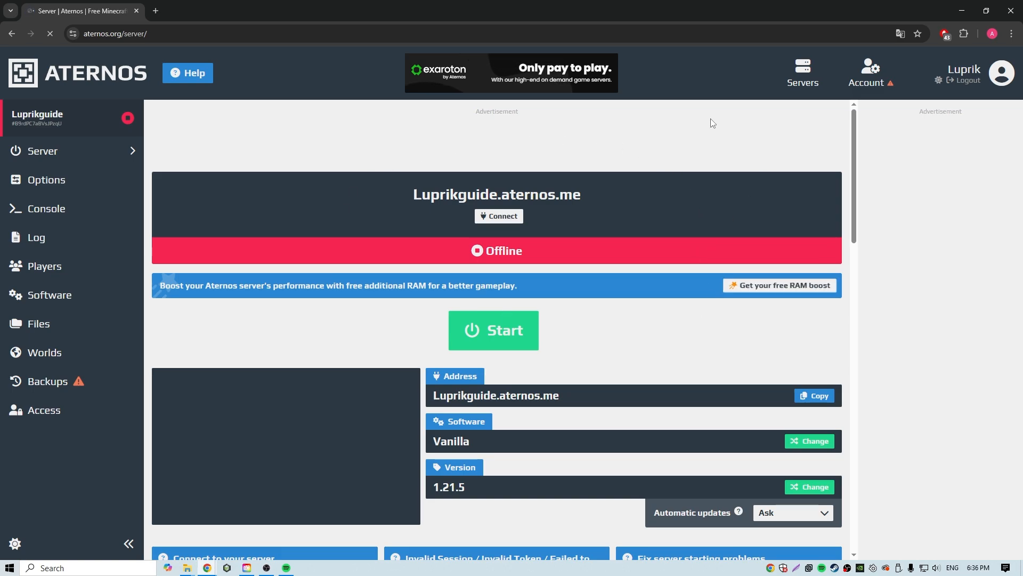
{"action": "scroll", "scroll_direction": "down", "scroll_amount": 3}
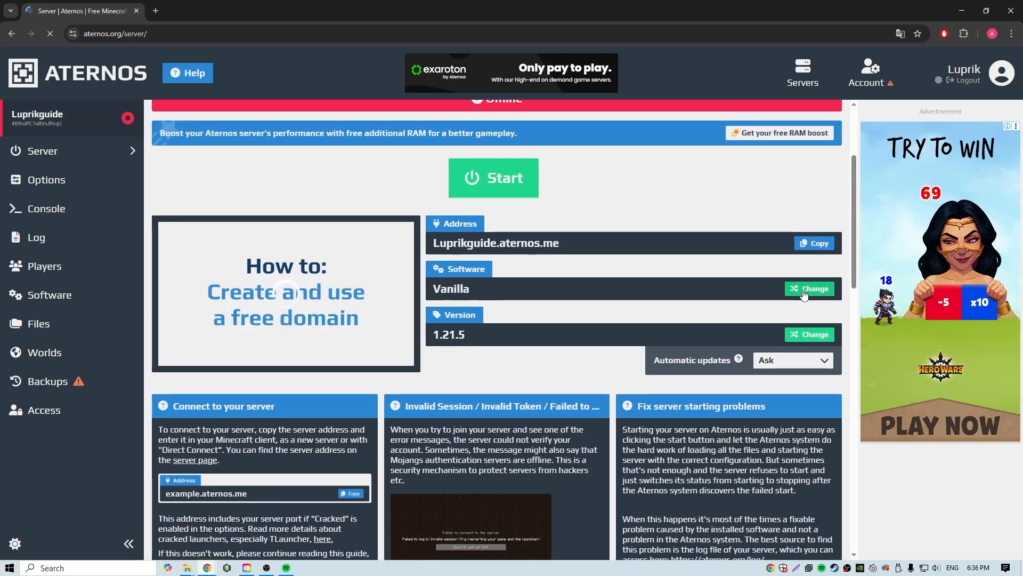
{"action": "left_click", "coordinate": [809, 288]}
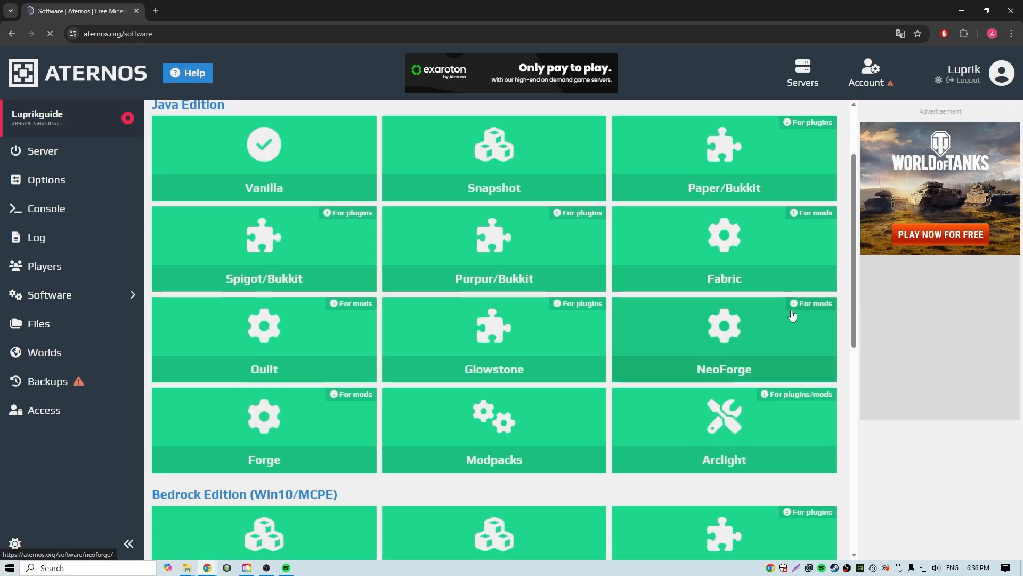
{"action": "mouse_move", "coordinate": [785, 301]}
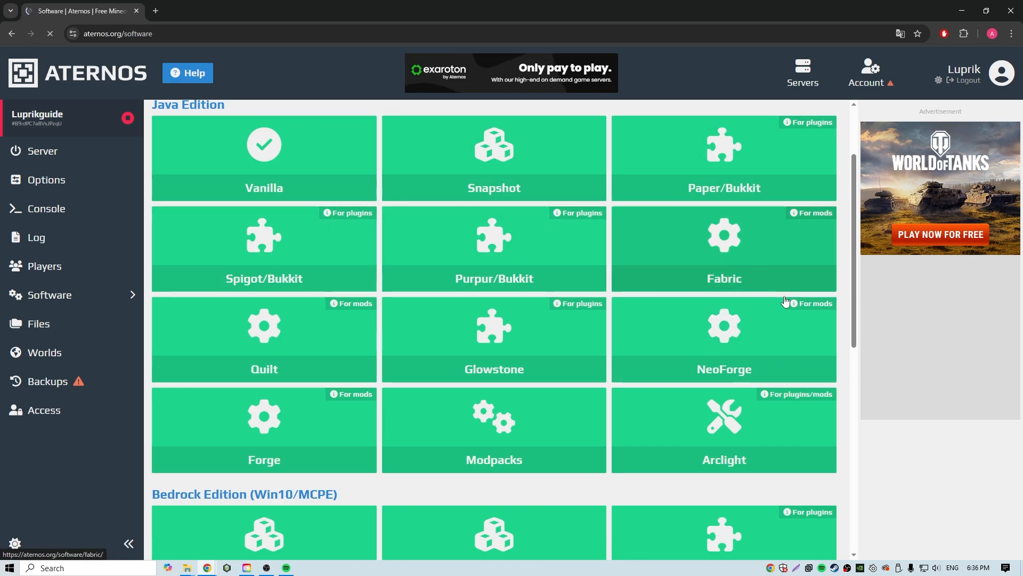
{"action": "left_click", "coordinate": [264, 159]}
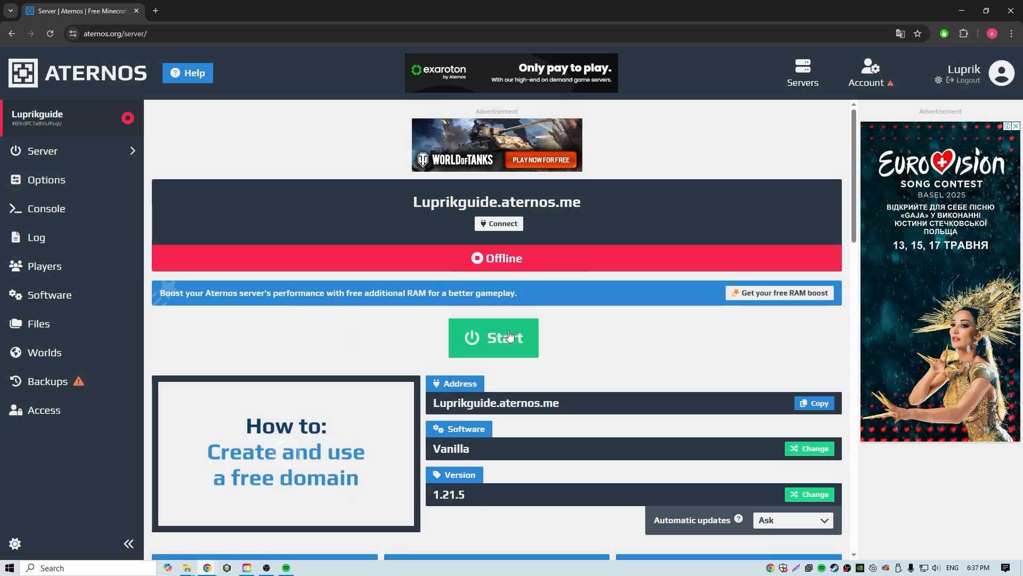
Step: Start the Luprikguide server and confirm, bringing it online with 0/20 players
{"action": "left_click", "coordinate": [494, 337]}
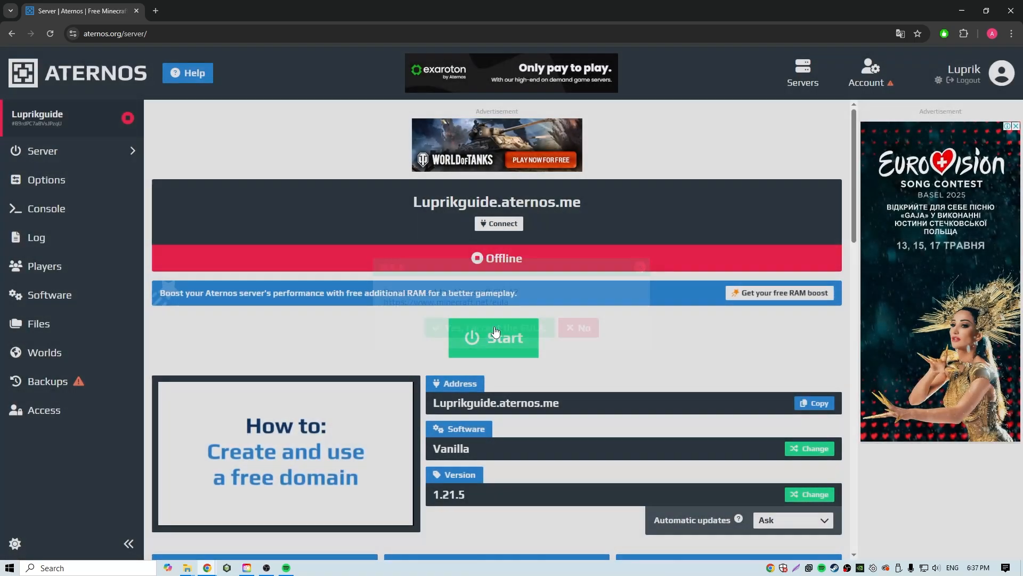
{"action": "left_click", "coordinate": [494, 338]}
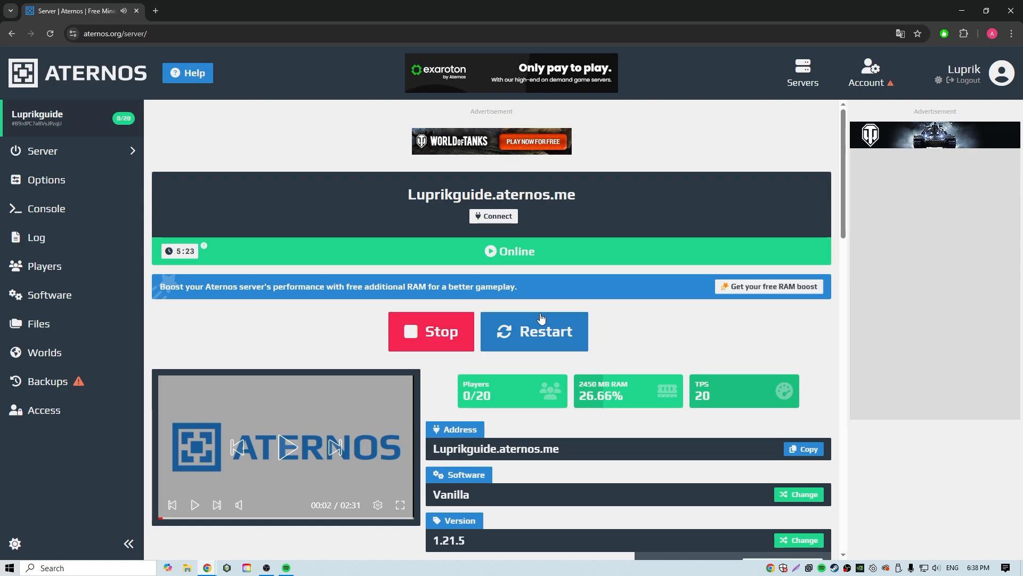
{"action": "mouse_move", "coordinate": [747, 188]}
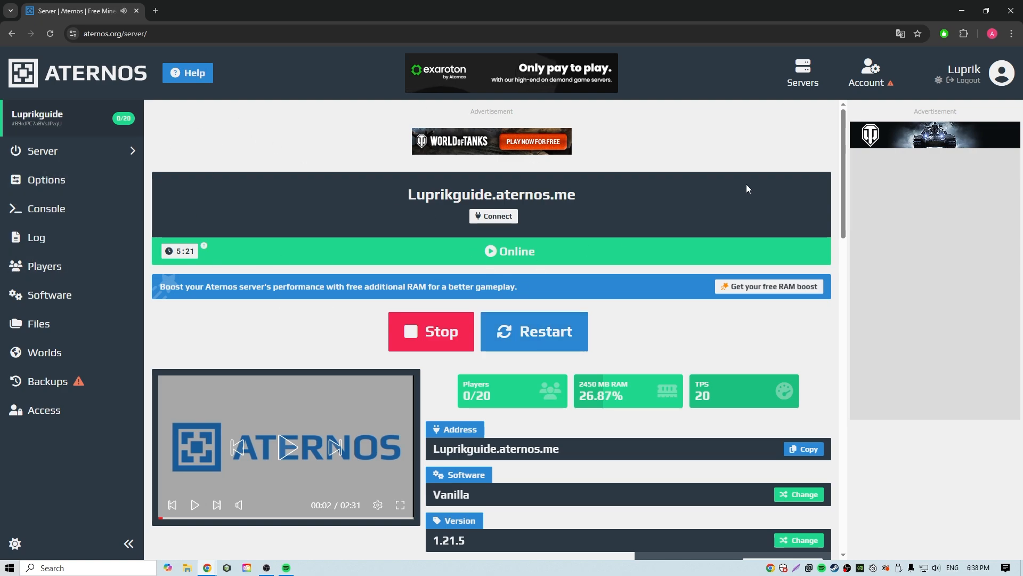
{"action": "mouse_move", "coordinate": [511, 234]}
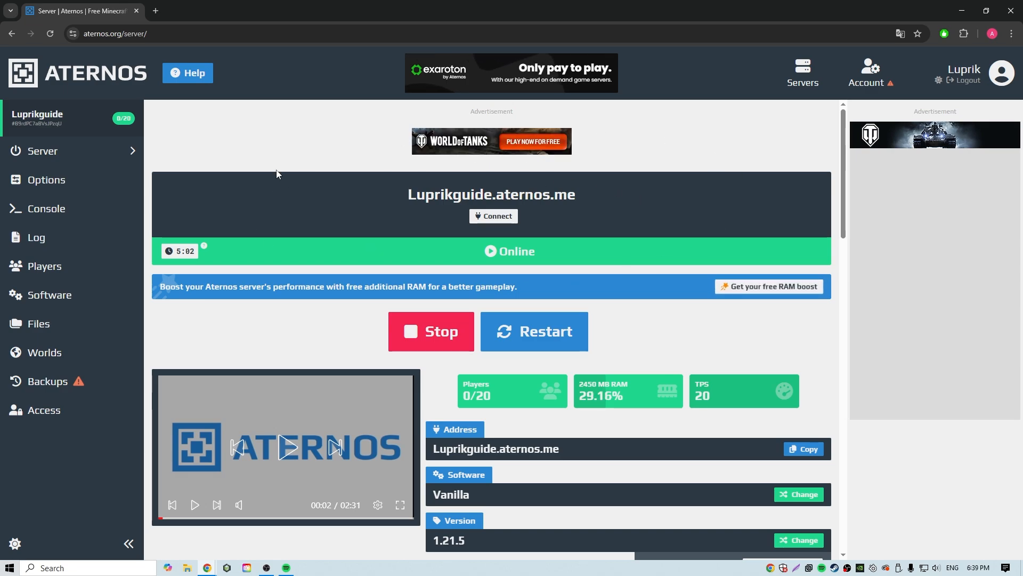
Step: Add a Minecraft multiplayer entry named Guide with address Luprikguide.aternos.me
{"action": "scroll", "scroll_direction": "down", "scroll_amount": 3}
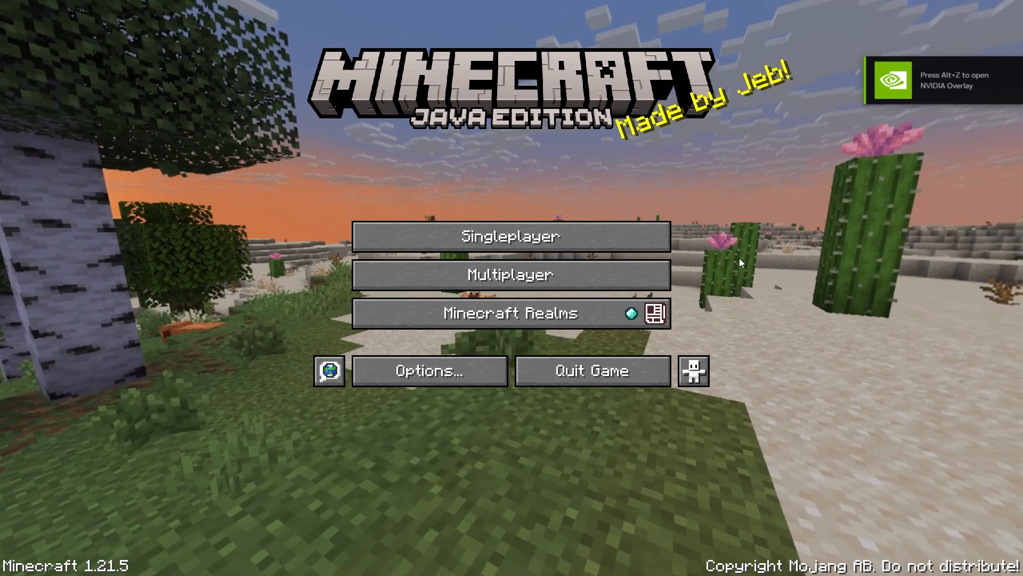
{"action": "left_click", "coordinate": [511, 275]}
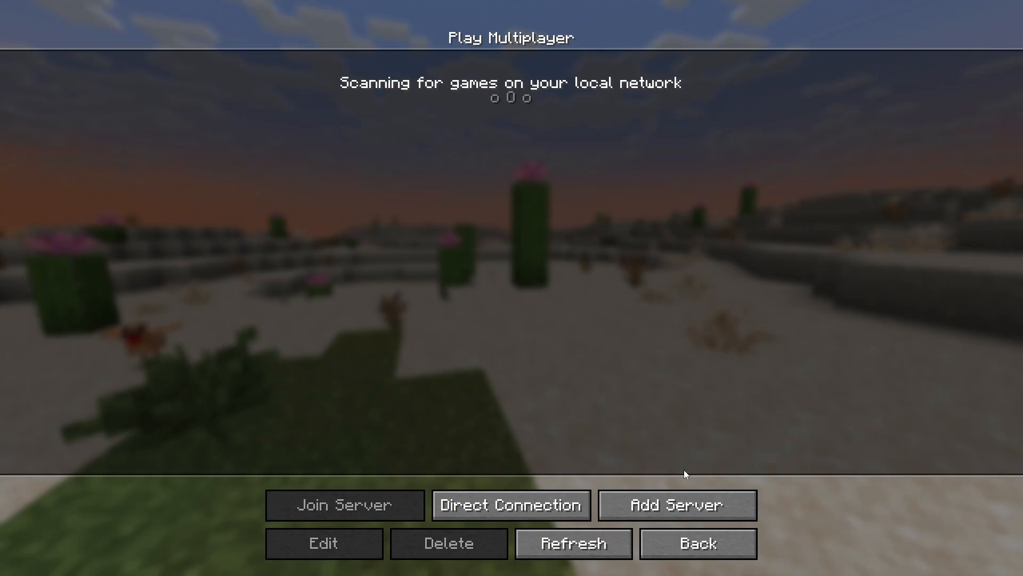
{"action": "left_click", "coordinate": [323, 543]}
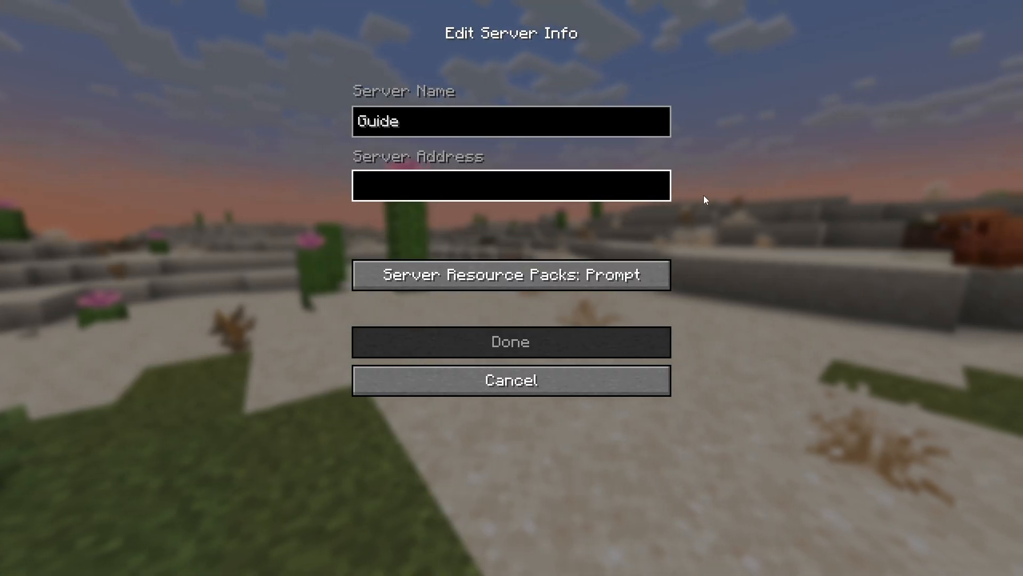
{"action": "type", "text": "Luprikguide.aternos.me"}
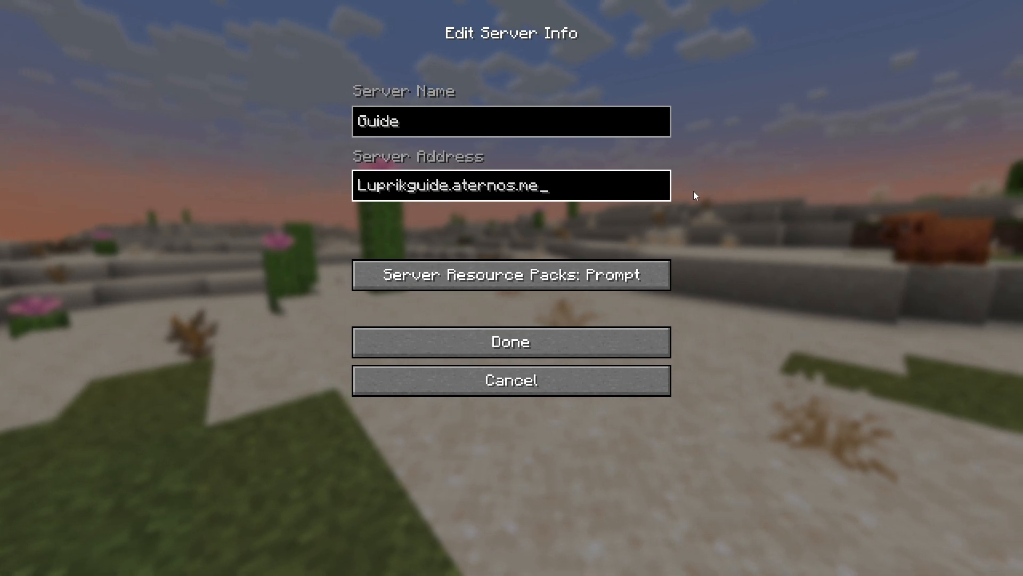
{"action": "left_click", "coordinate": [511, 341]}
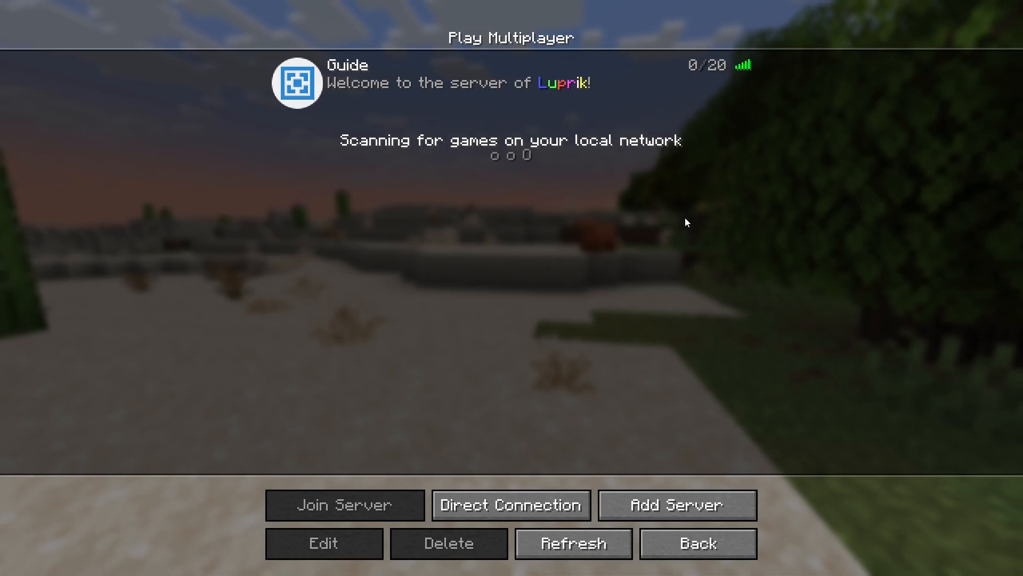